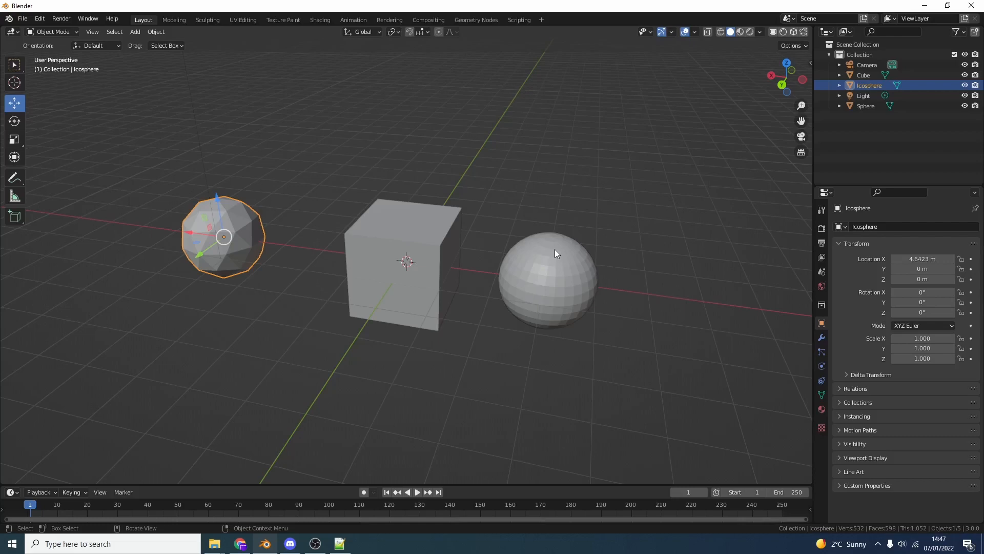
Select the cube so the view can be locked onto it among the three objects.
click(407, 263)
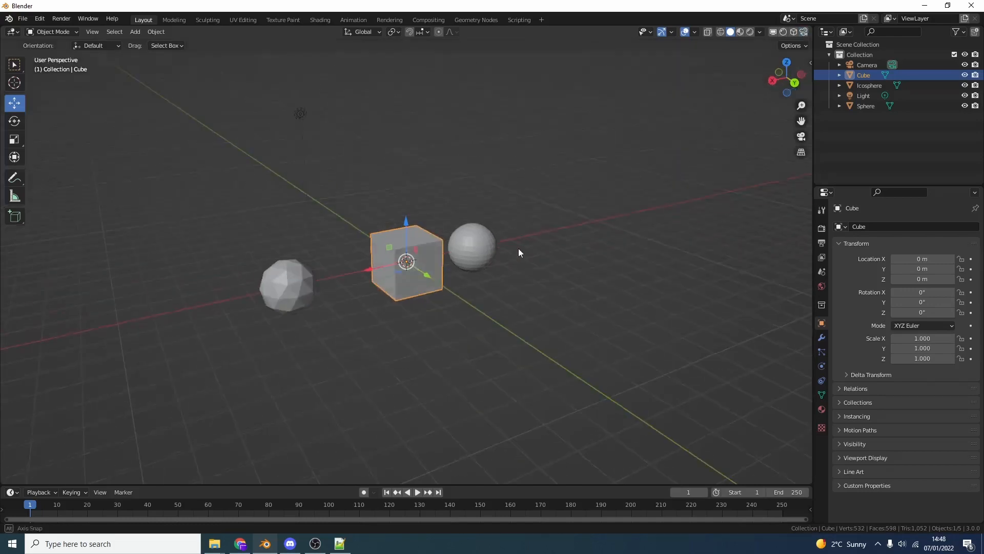
mouse_move(794, 32)
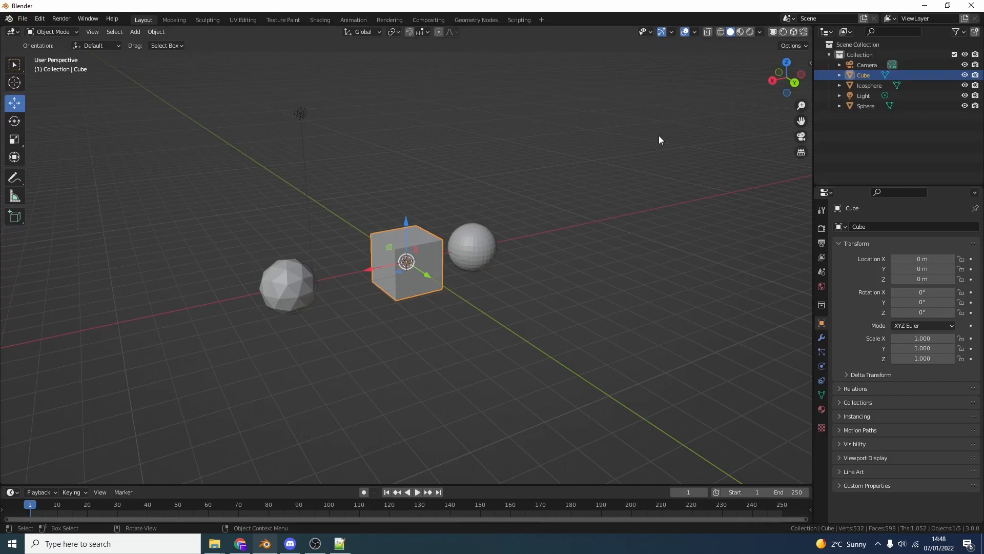
mouse_move(651, 145)
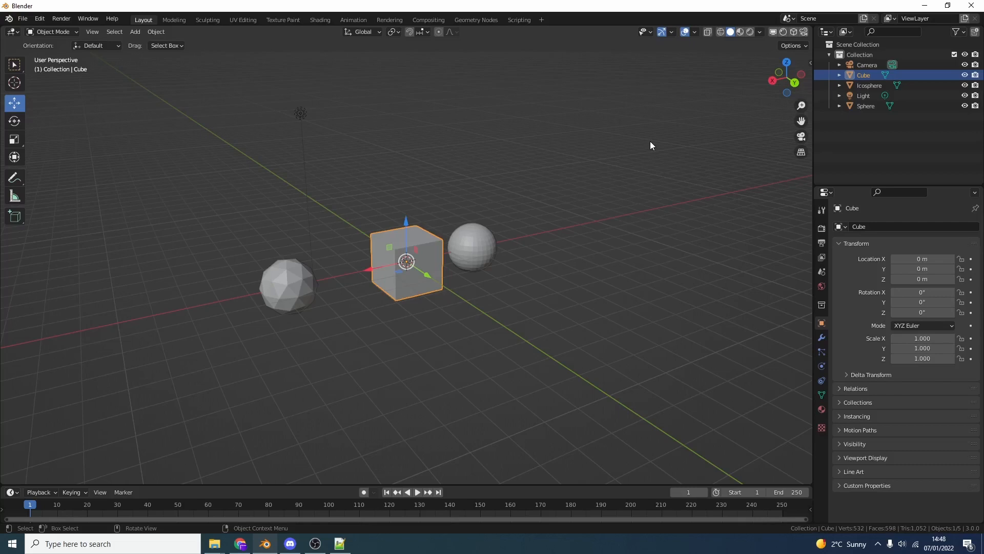
mouse_move(647, 148)
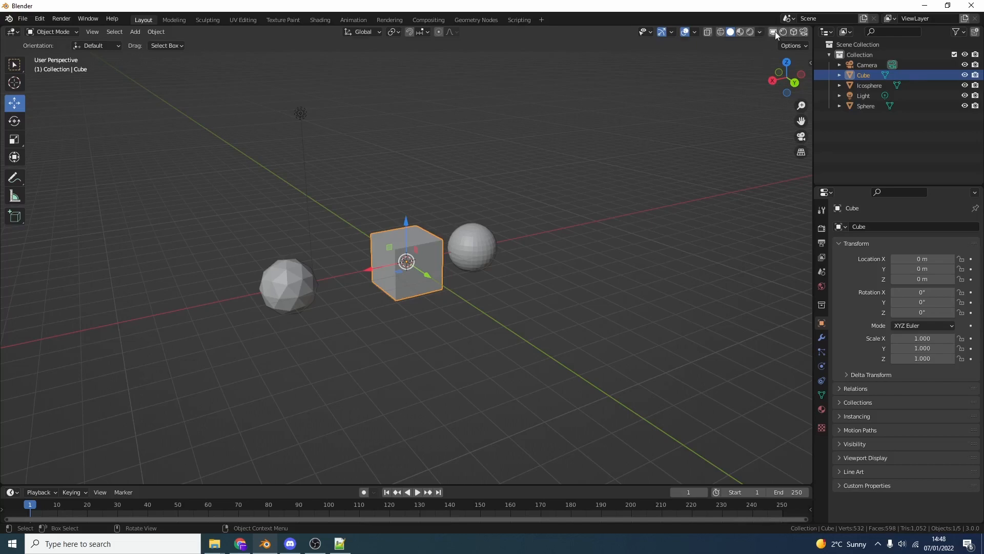
key(ctrl+alt+q)
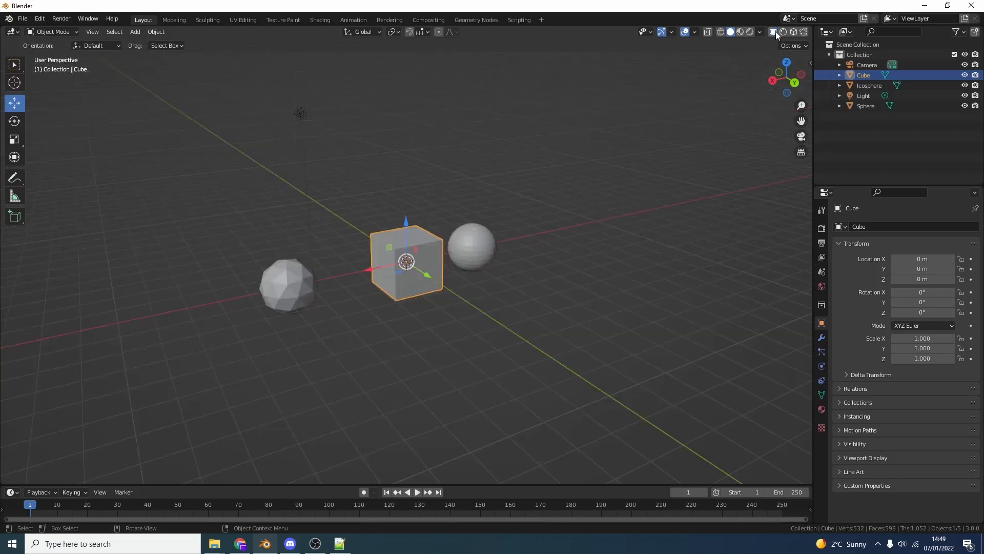
key(ctrl+alt+q)
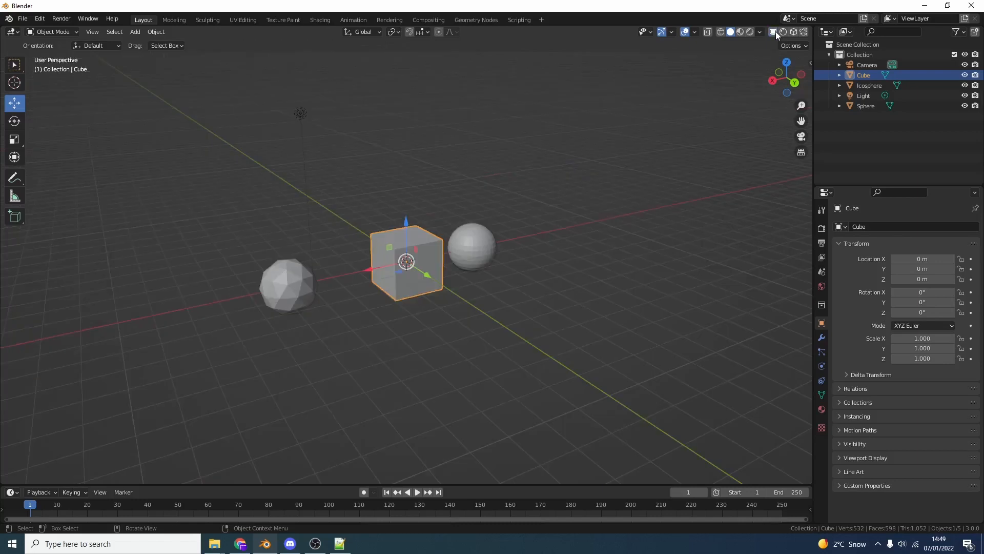
mouse_move(776, 32)
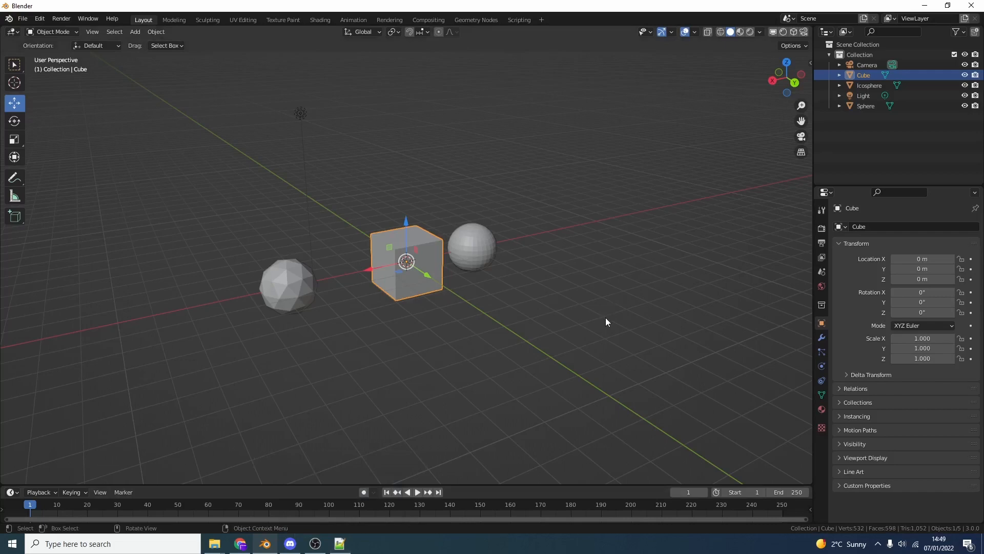
mouse_move(602, 325)
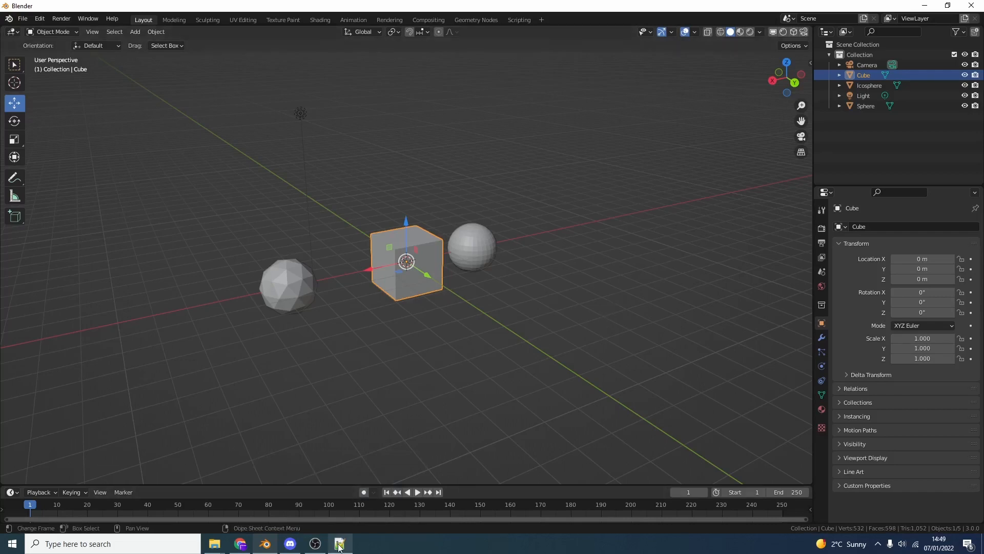
Show the add-on's __init__.py at the ShaderNodeTree area-type line, then return to Blender.
click(339, 543)
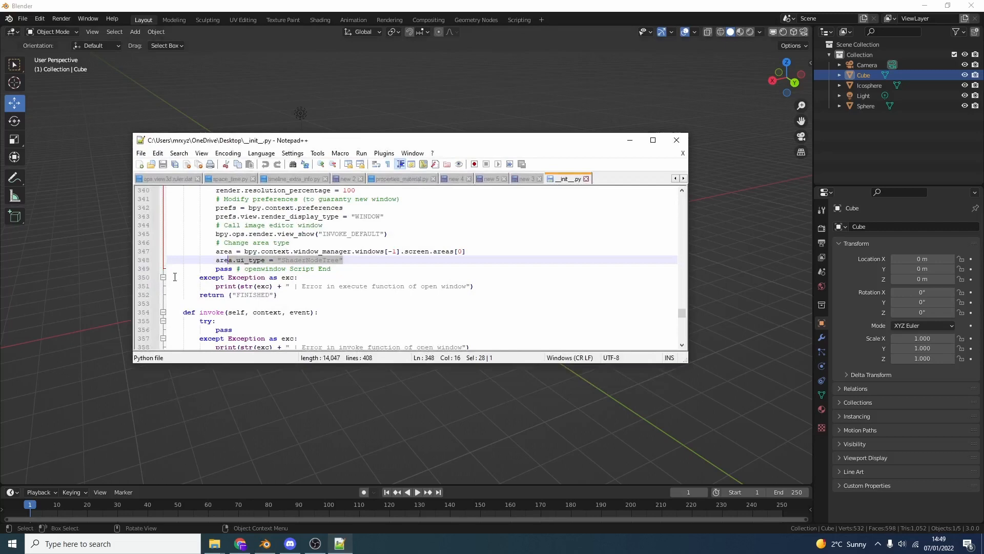
mouse_move(257, 269)
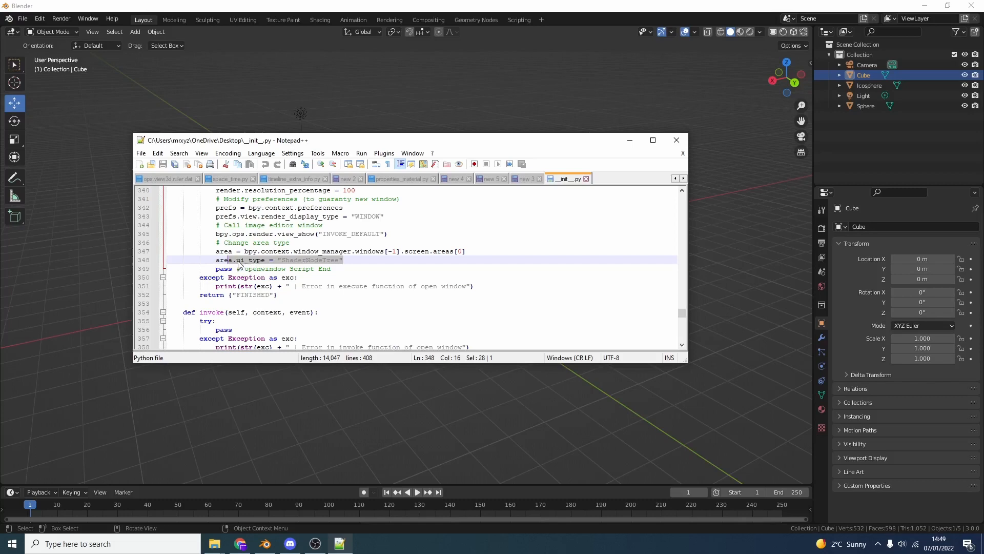
mouse_move(339, 102)
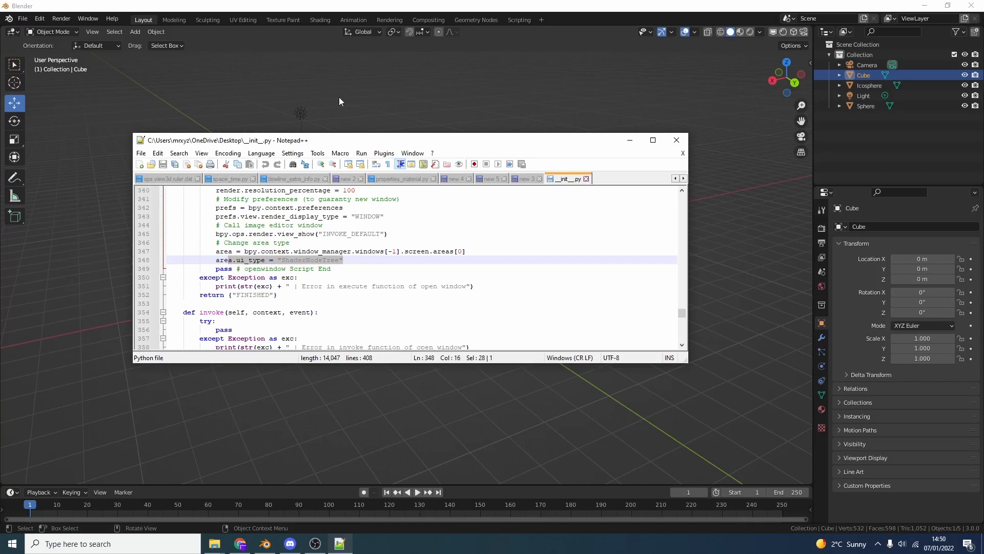
click(12, 31)
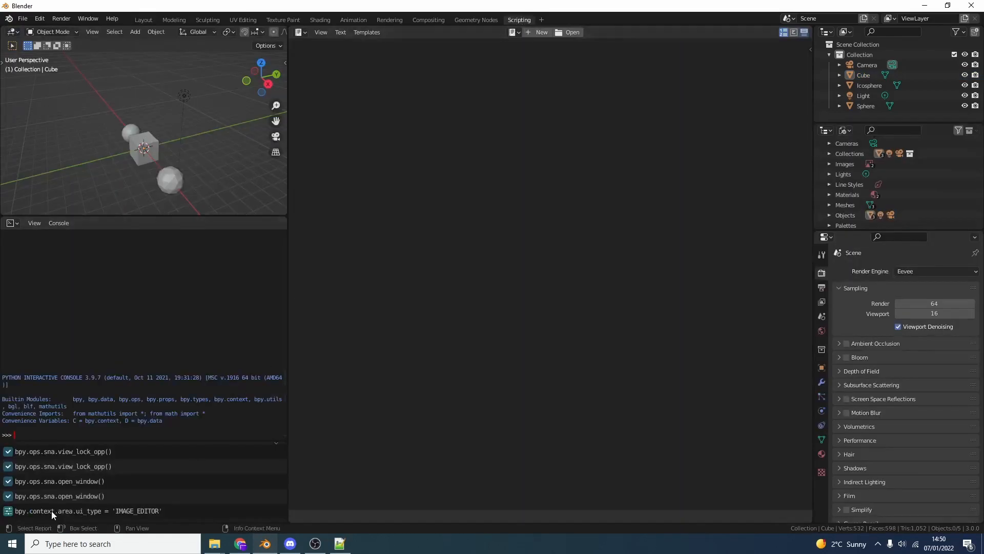
mouse_move(151, 520)
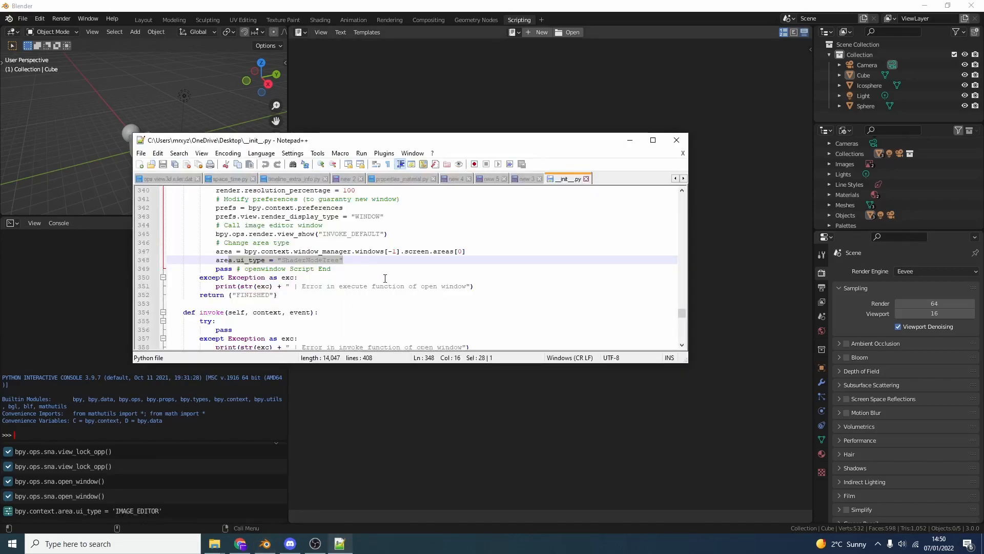
mouse_move(228, 73)
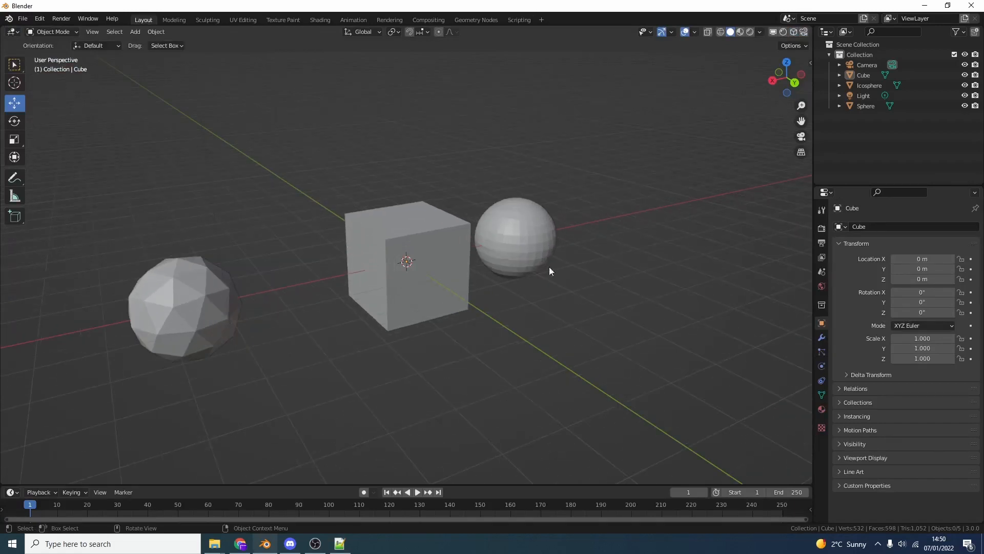
Select the cube and display its name label beside it in the viewport.
click(408, 264)
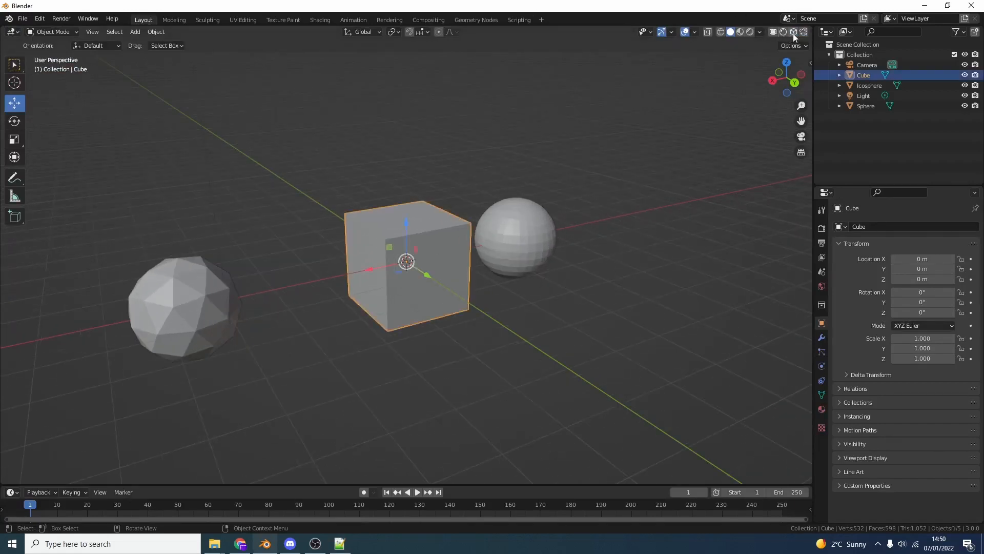
click(793, 32)
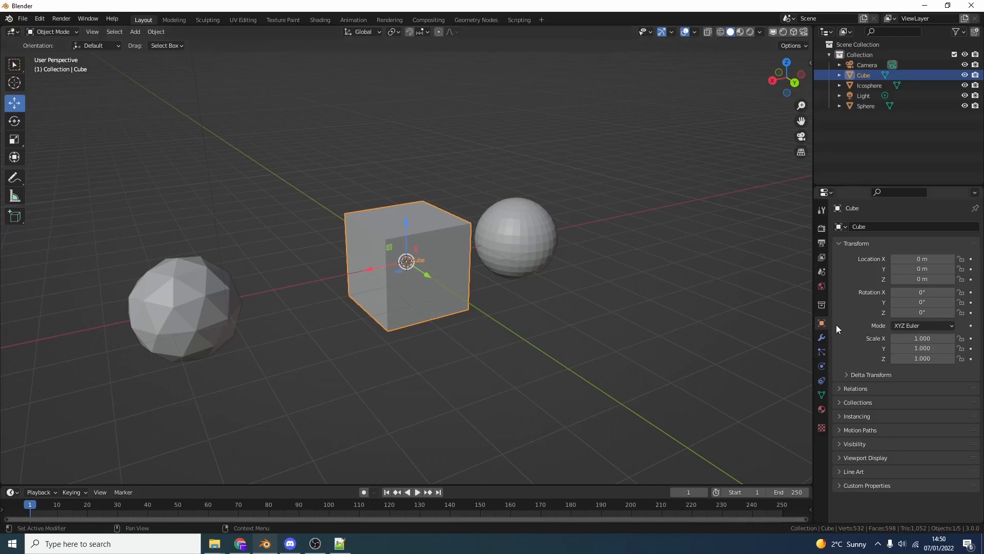
Expand the cube's Visibility and Viewport Display settings to confirm Name is checked.
click(854, 444)
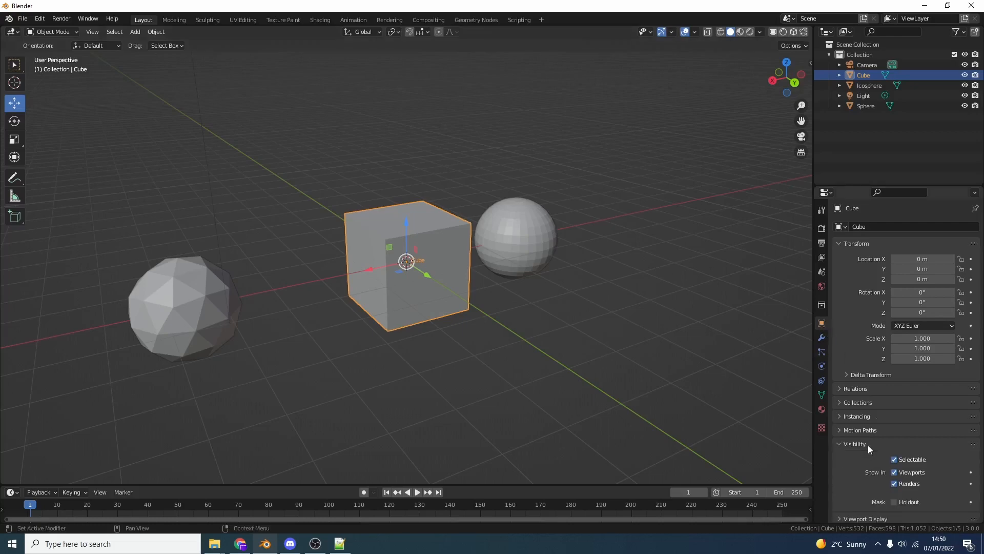
scroll(down, 3)
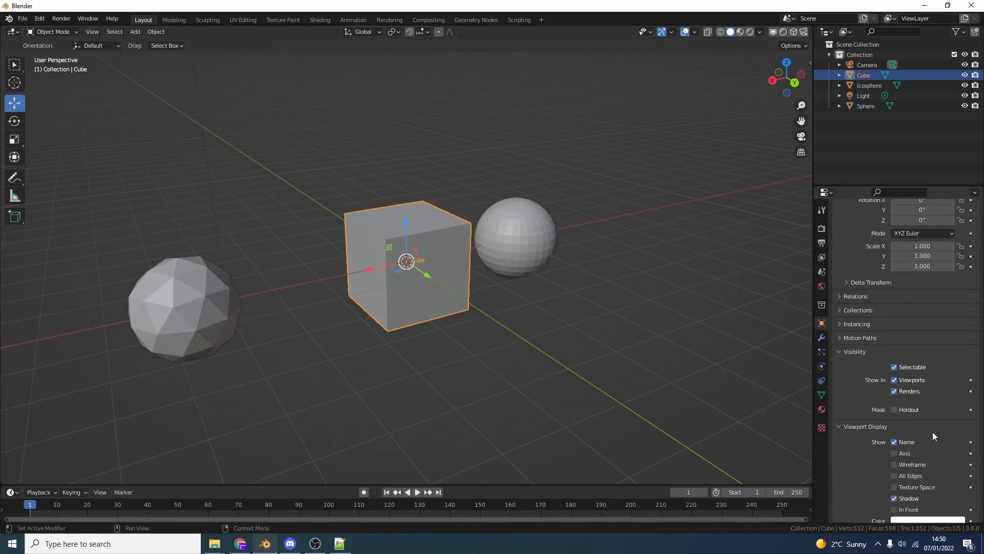
click(894, 441)
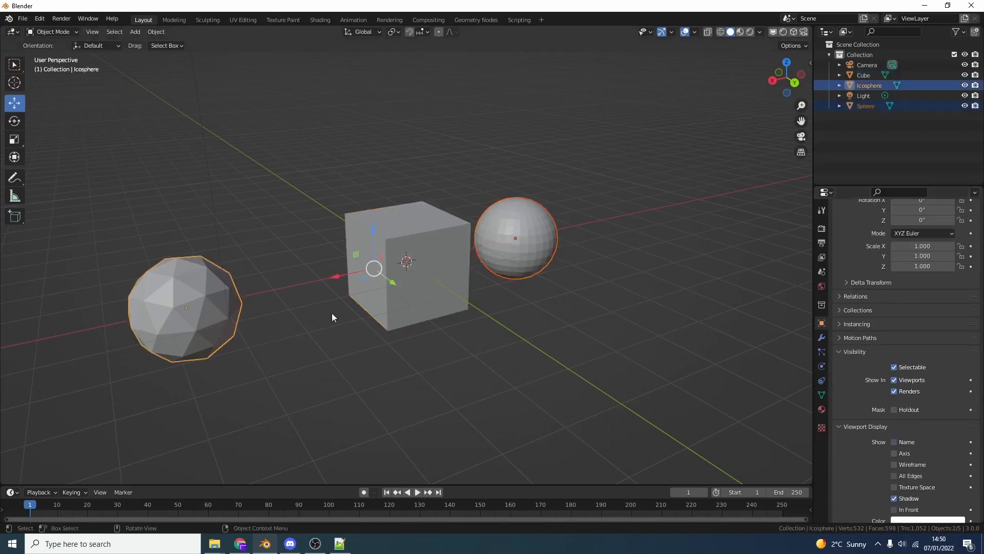
Display name labels on the icosphere and sphere so all three objects are labelled.
click(894, 441)
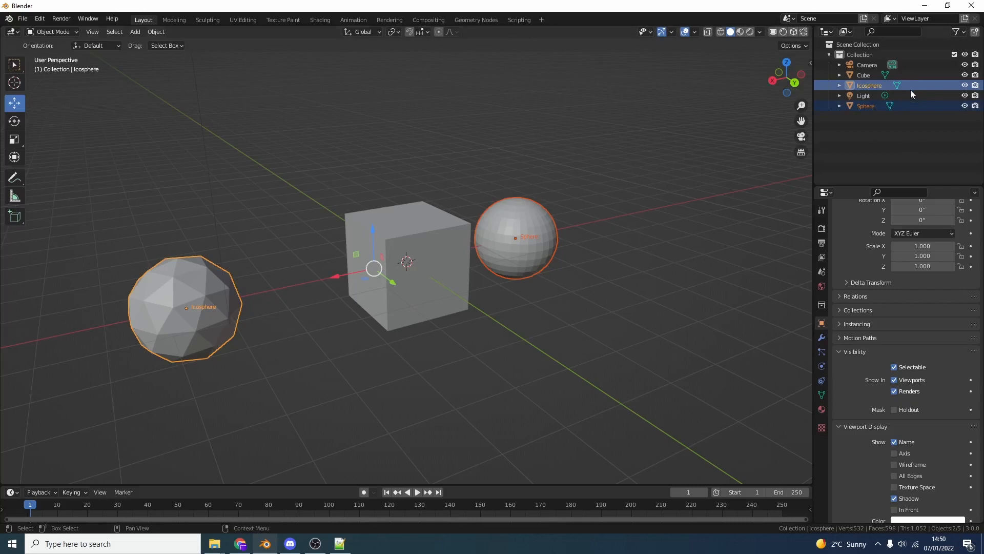
mouse_move(912, 96)
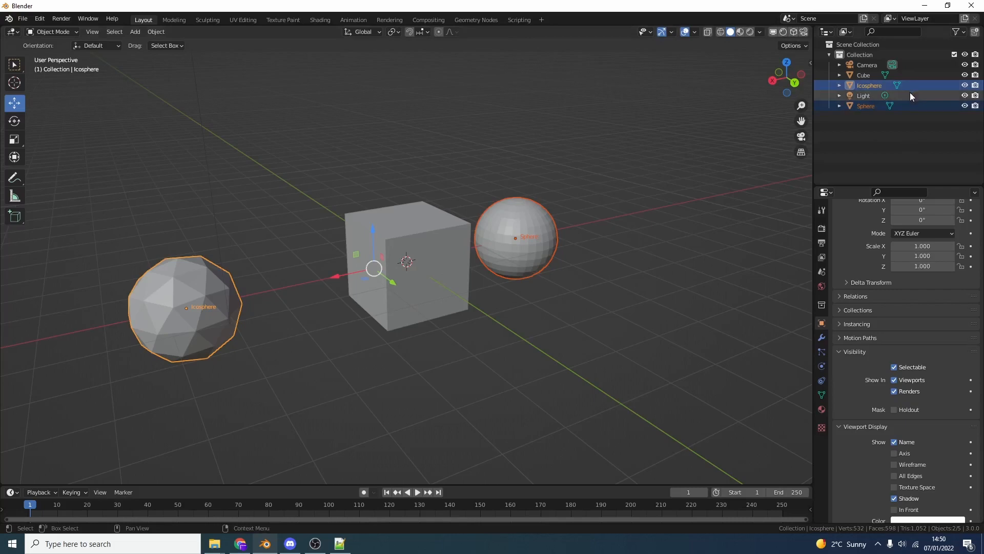
mouse_move(904, 122)
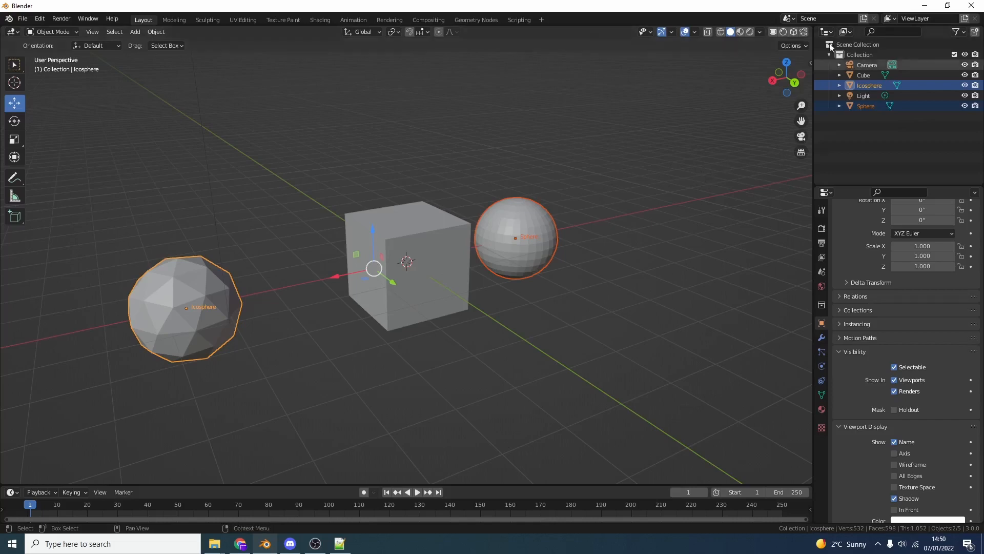
mouse_move(802, 32)
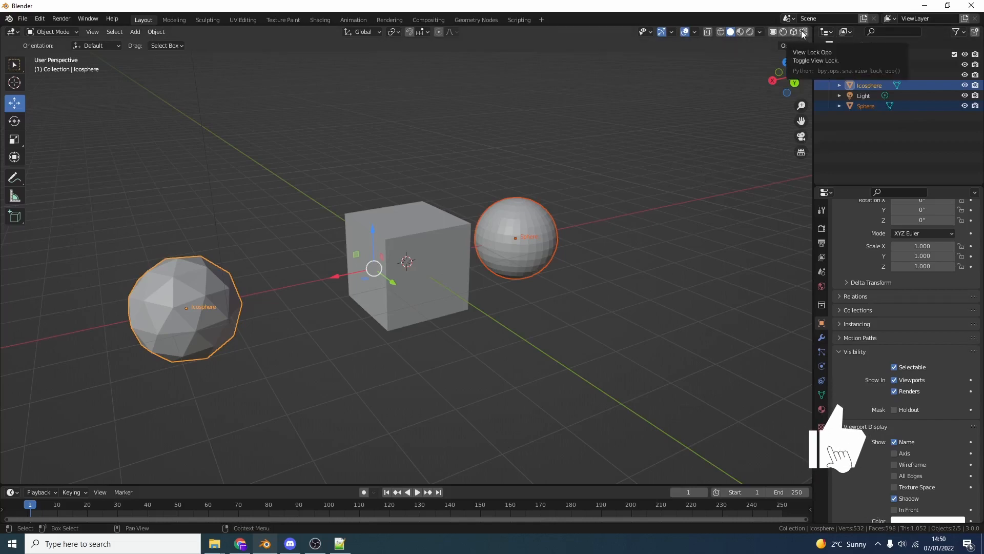